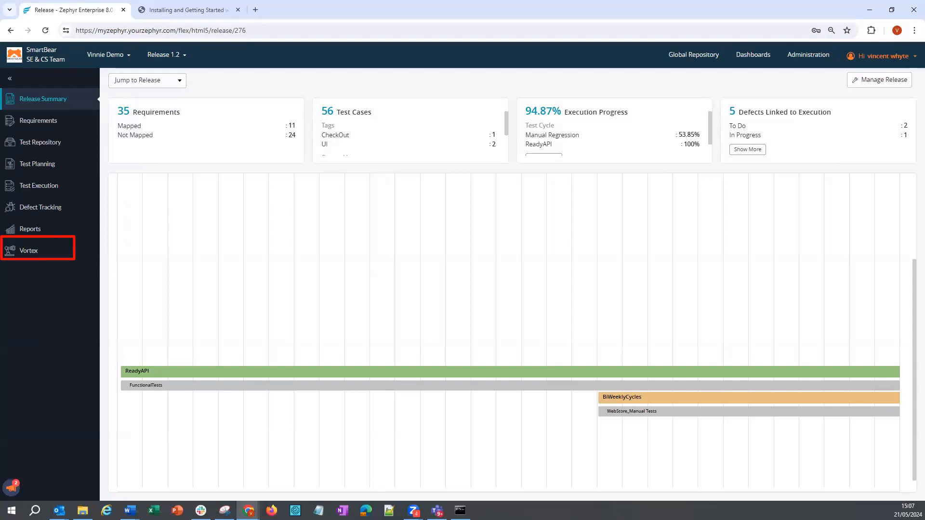
mouse_move(29, 250)
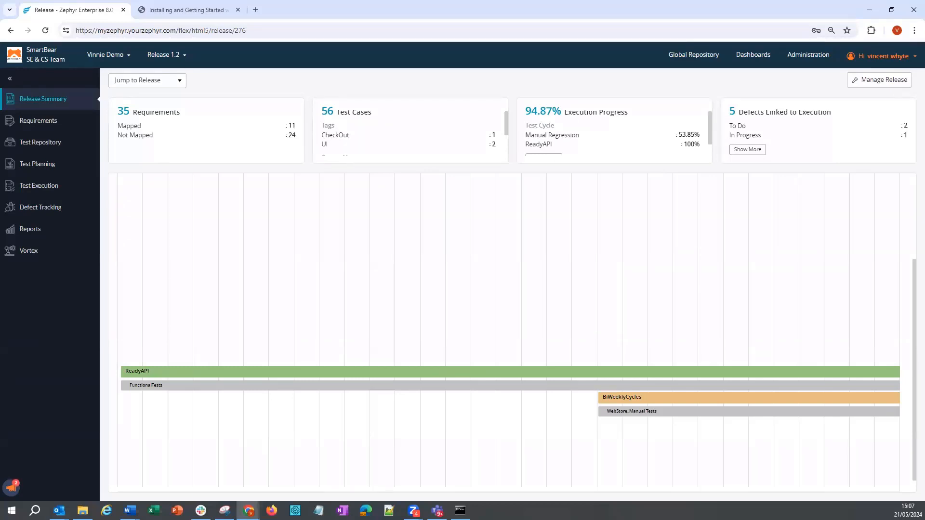
Step: Open Download zBot from the user menu and name the new agent VinnieZbot0524
left_click(882, 56)
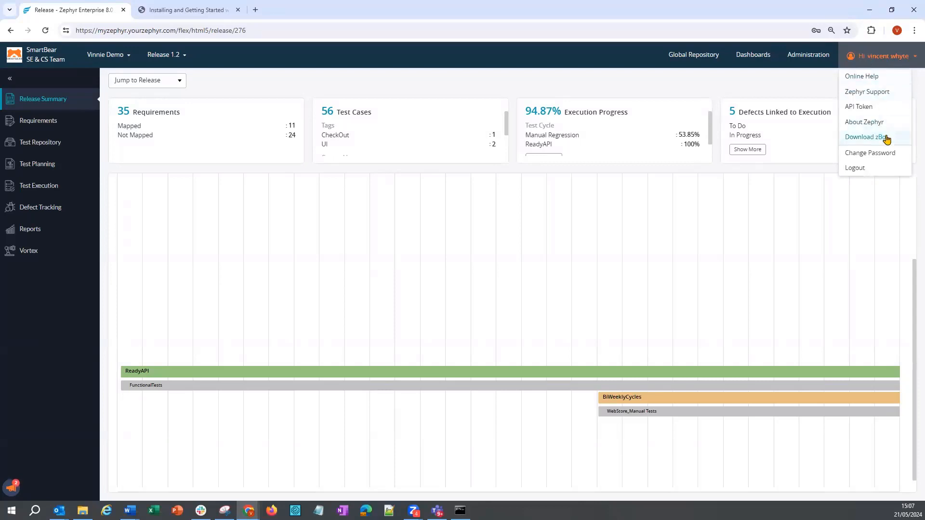
left_click(866, 137)
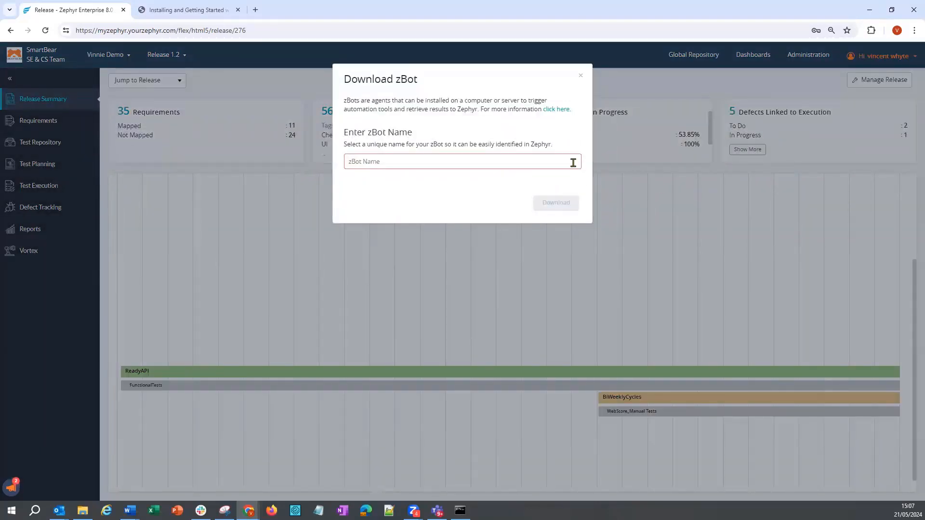
type("VinnieZb")
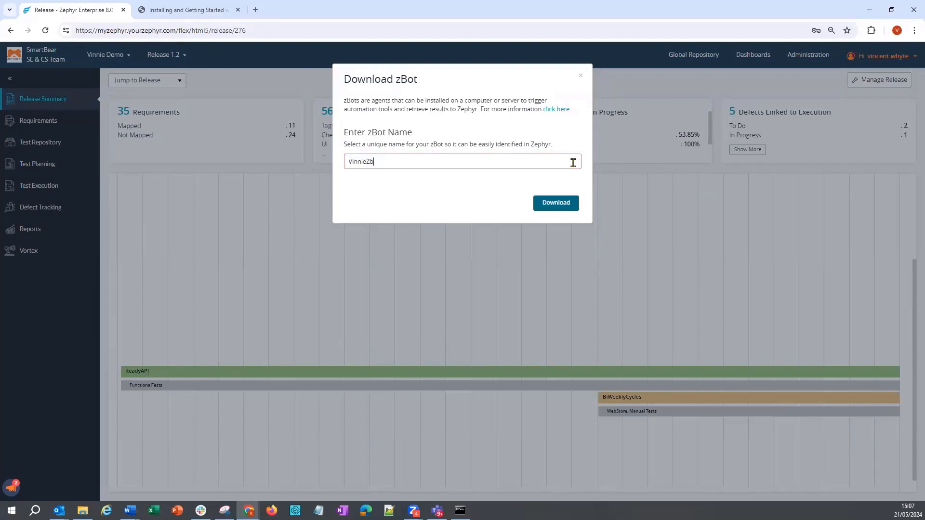
type("ot0524")
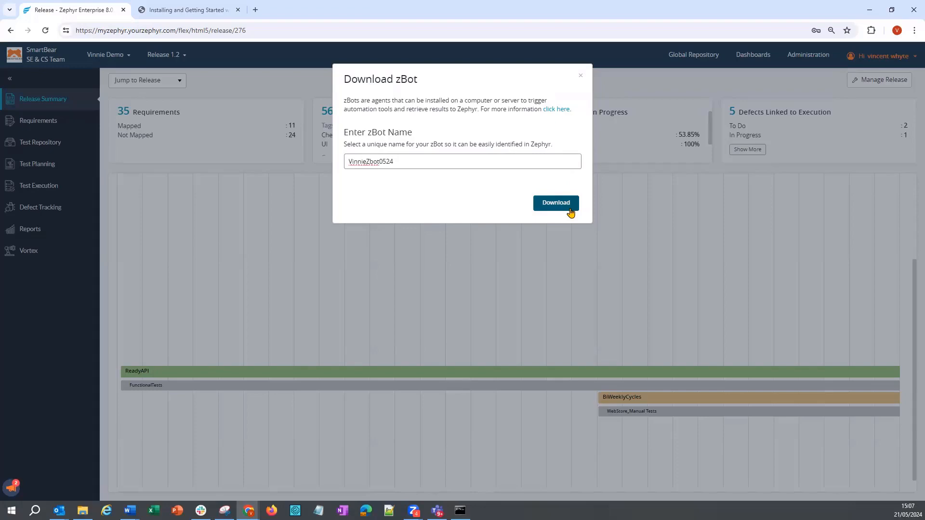
Step: Download the zBot, review its JDK 8, PATH and JAVA_HOME prerequisites, then return to Release 1.2
left_click(186, 11)
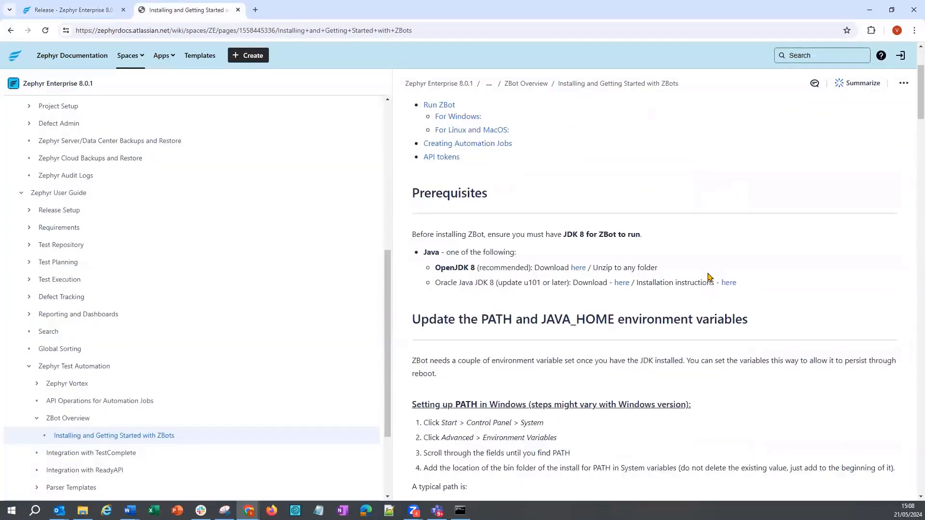
mouse_move(716, 297)
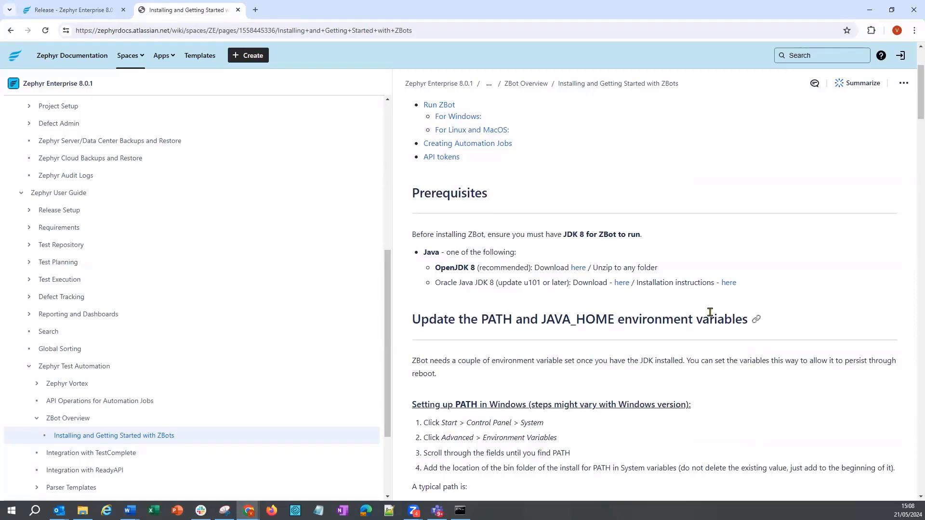
scroll("down", 3)
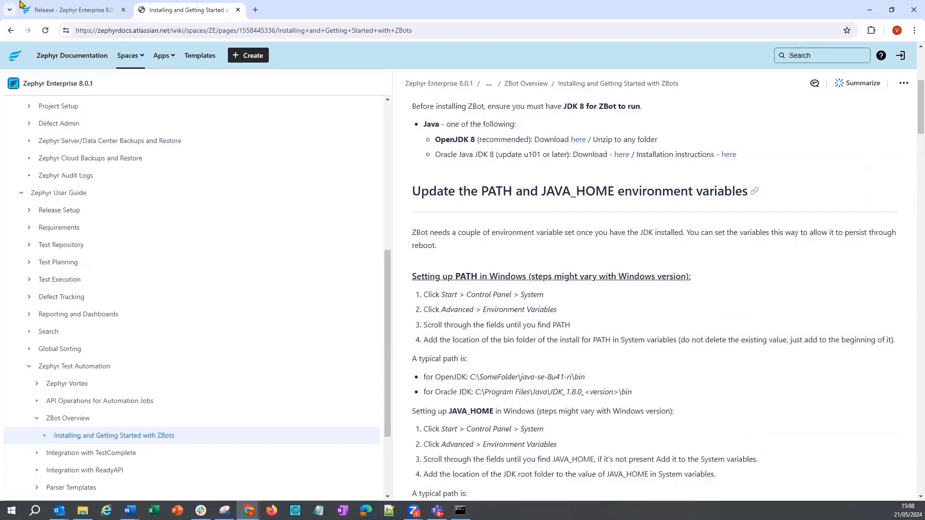
left_click(71, 9)
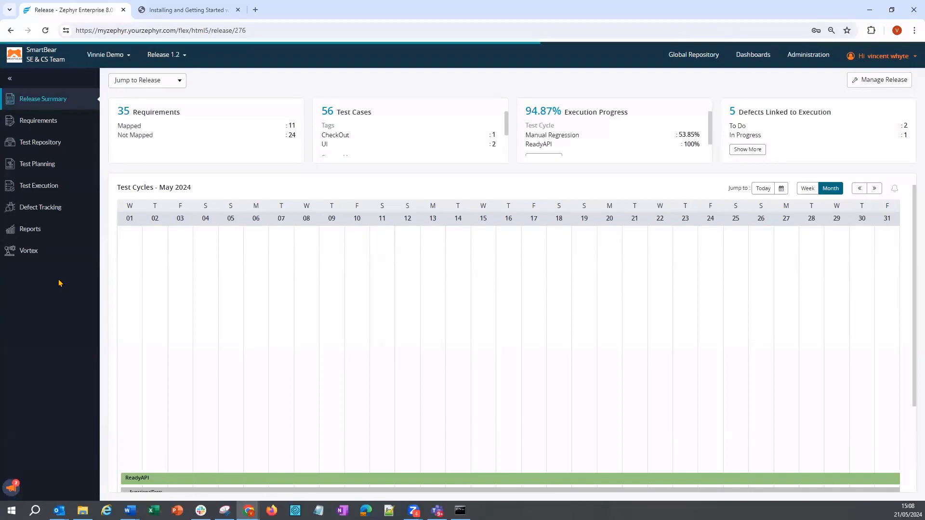
Step: In Vortex's Suite Automation list, open the TestComplete suite job for the Orders folder
left_click(28, 250)
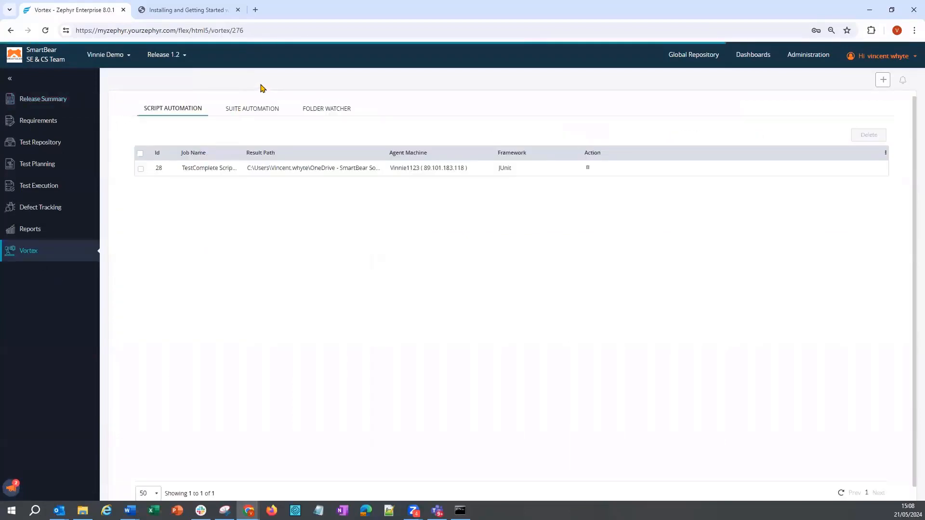
mouse_move(252, 109)
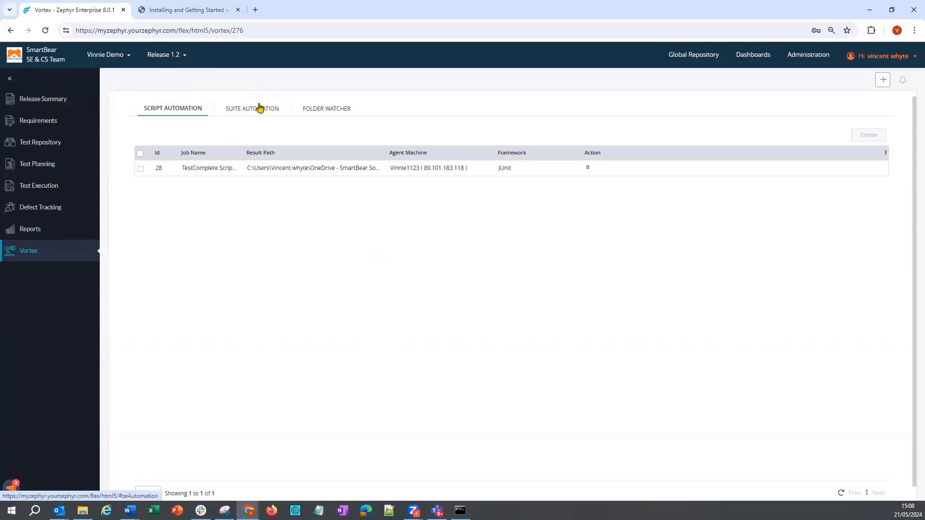
mouse_move(259, 108)
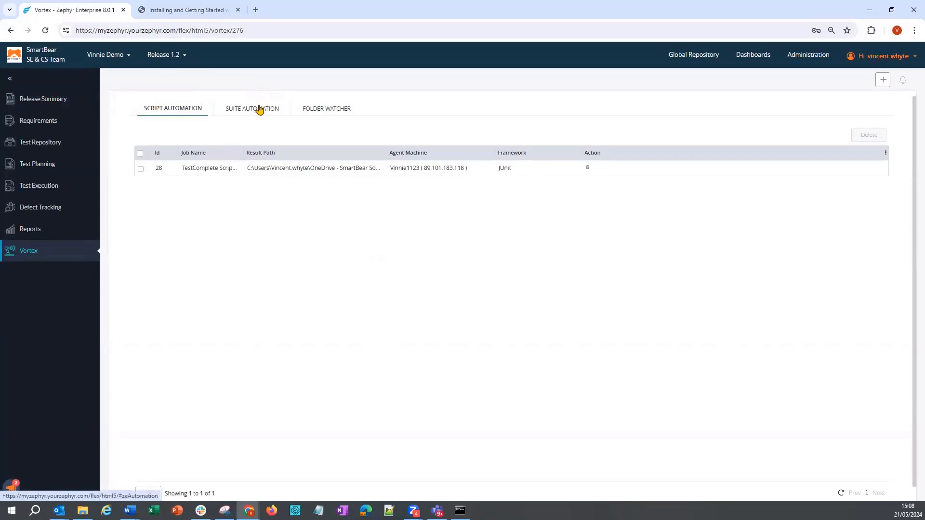
left_click(251, 109)
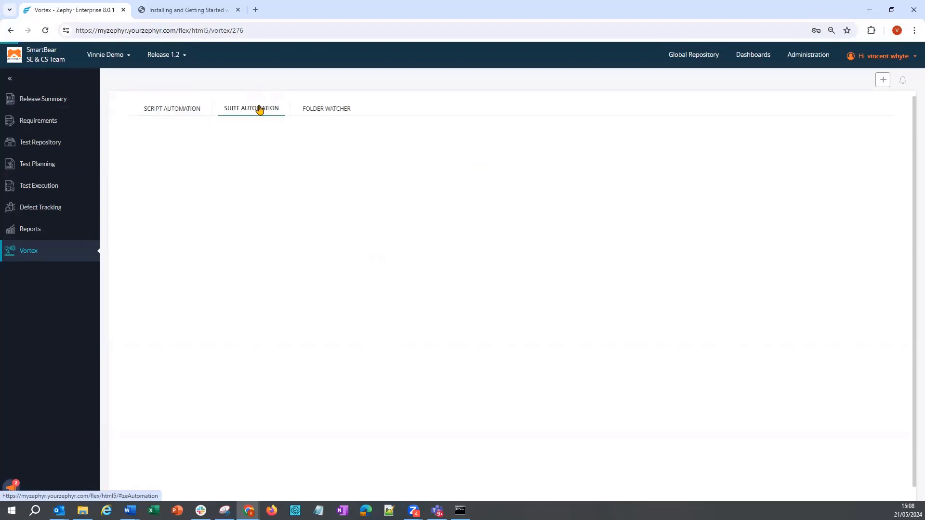
left_click(251, 109)
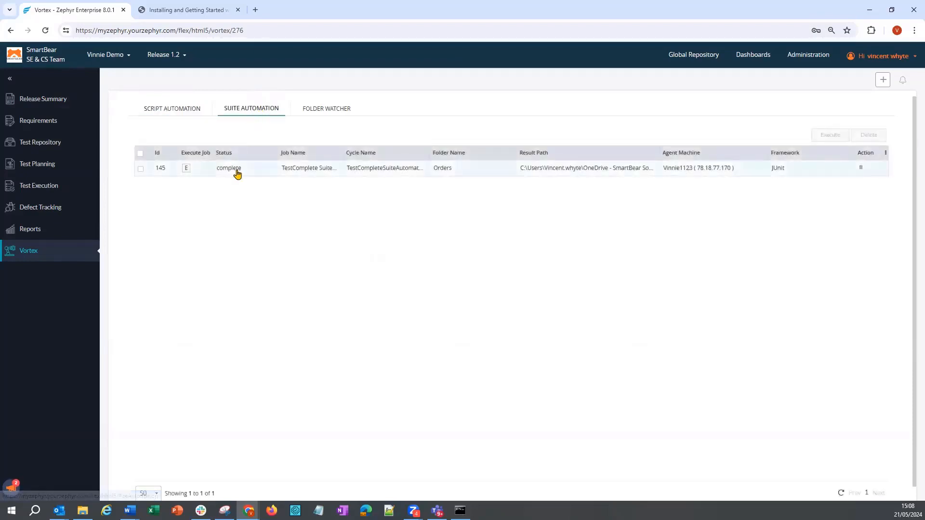
mouse_move(229, 168)
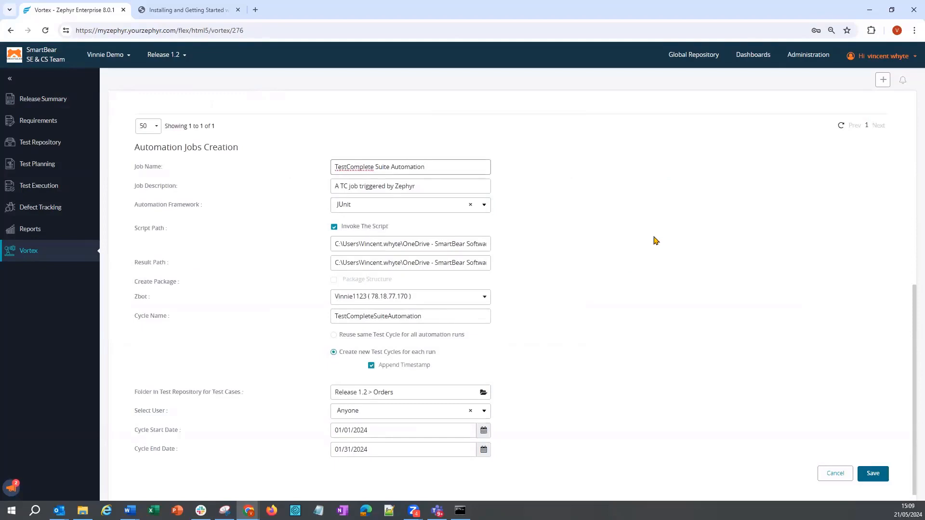
mouse_move(652, 243)
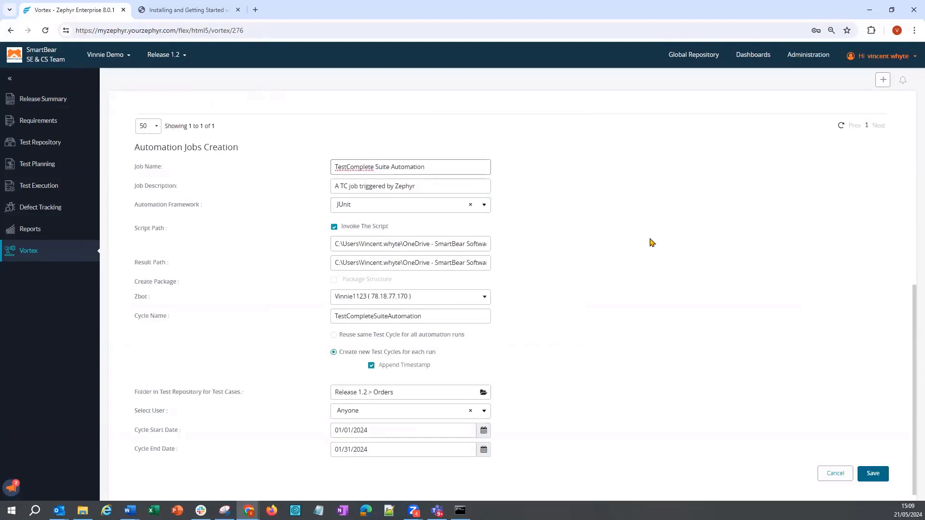
mouse_move(630, 252)
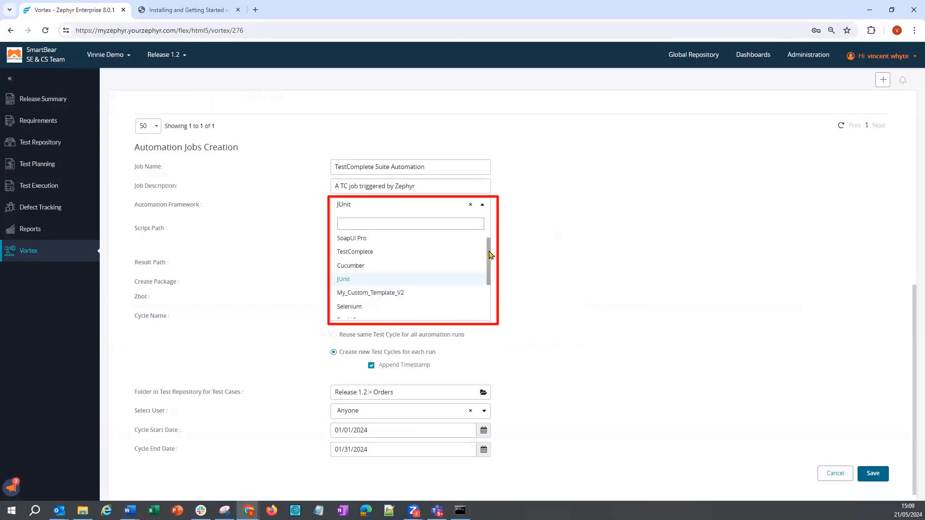
Step: Keep JUnit as the framework and review the timestamped per-run cycle and Orders folder settings
scroll("down", 3)
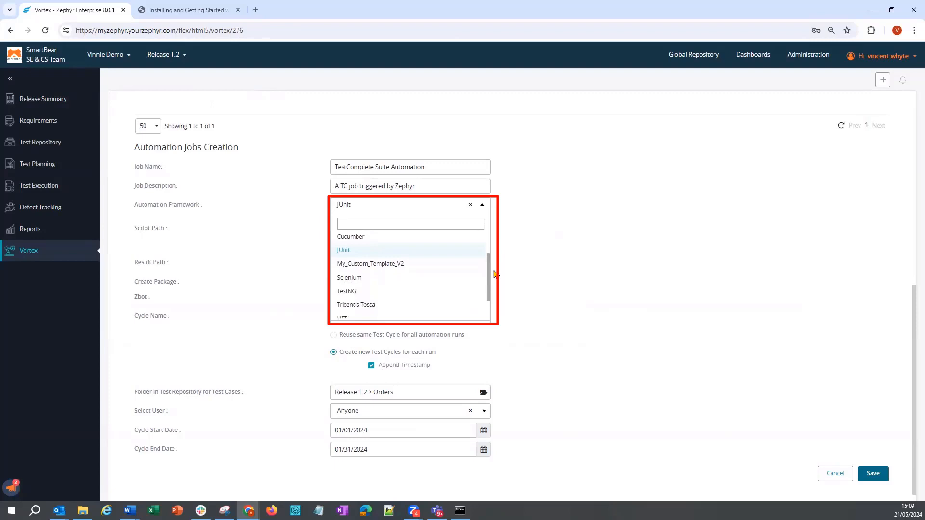
left_click(344, 250)
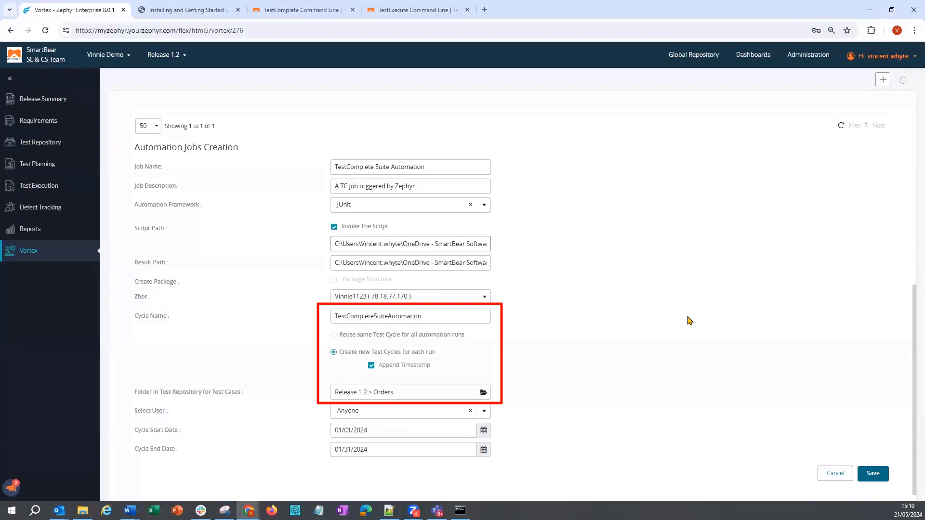
mouse_move(687, 321)
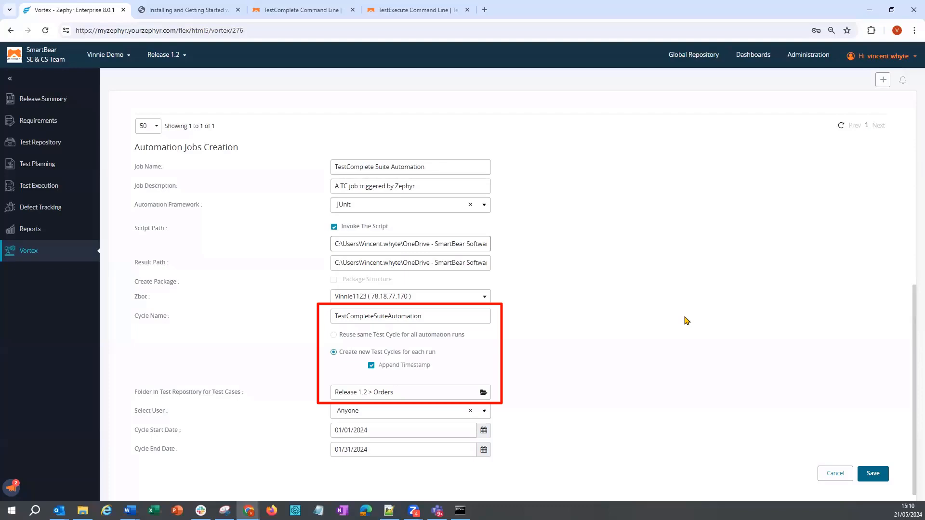
mouse_move(676, 321)
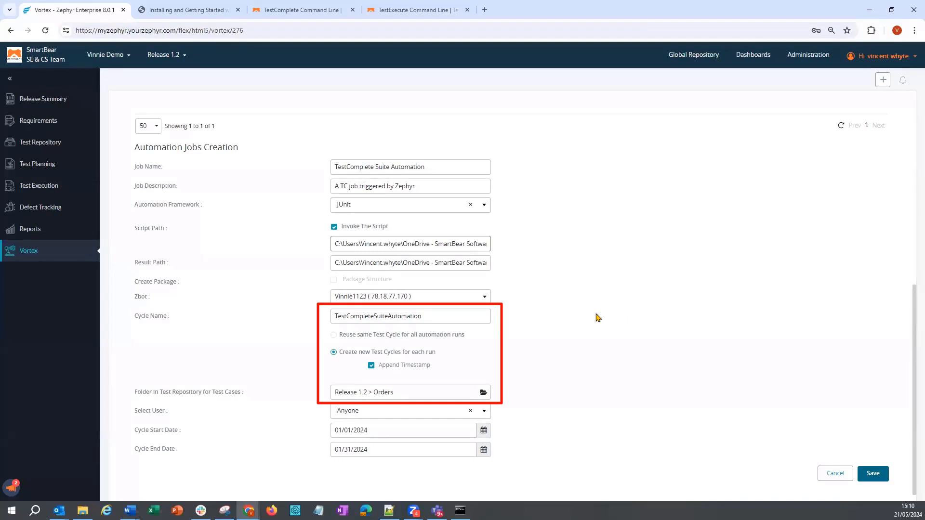
mouse_move(608, 319)
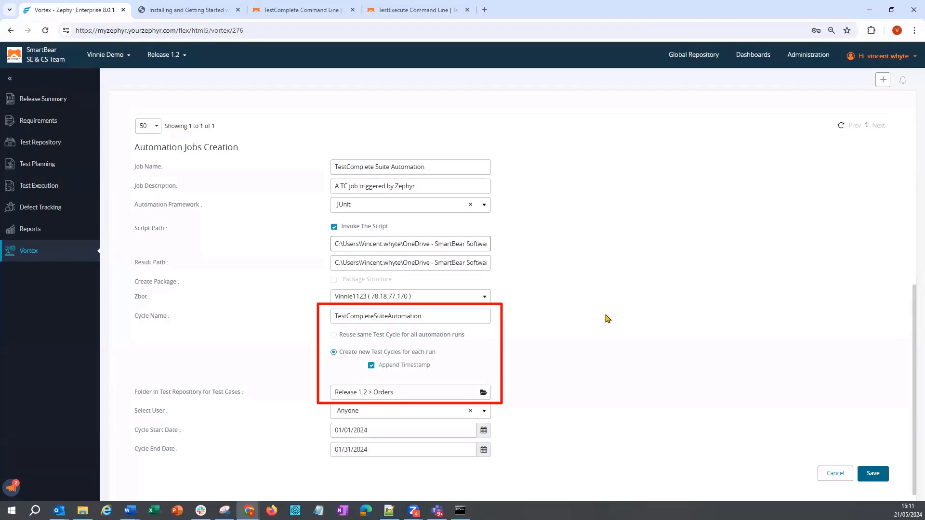
mouse_move(618, 322)
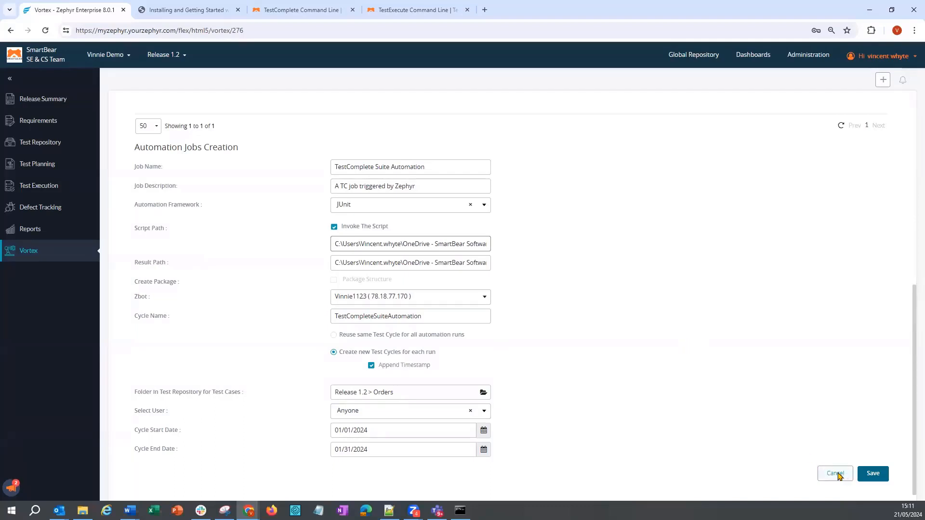
Step: Discard the unsaved job form and execute TestComplete Suite Automation job 145
left_click(835, 473)
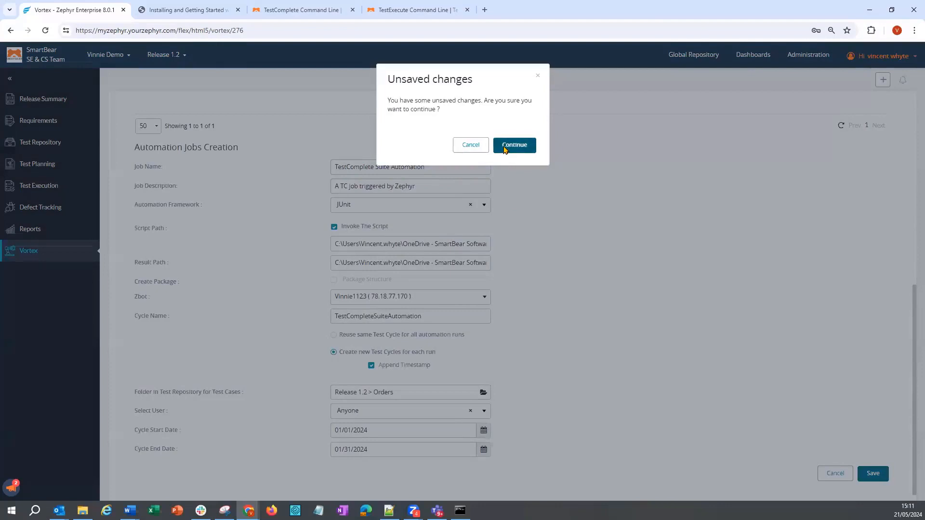
left_click(513, 145)
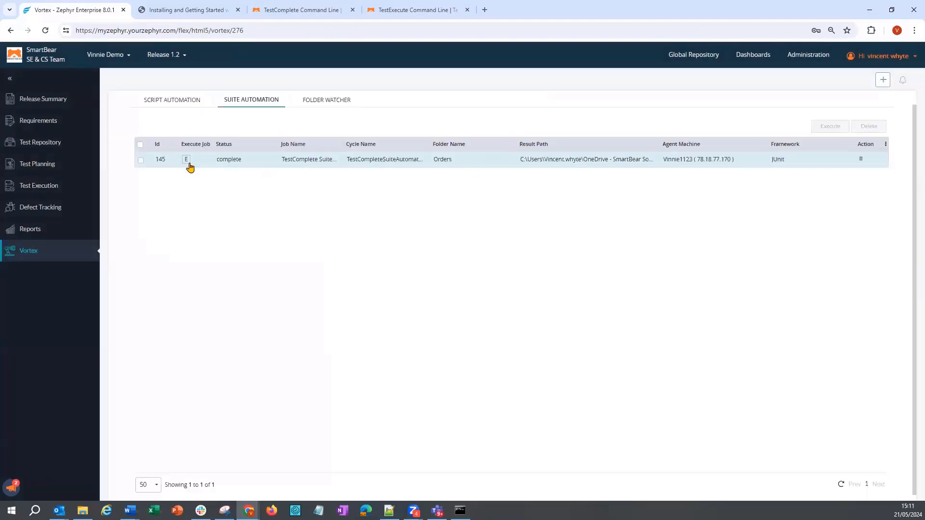
left_click(186, 159)
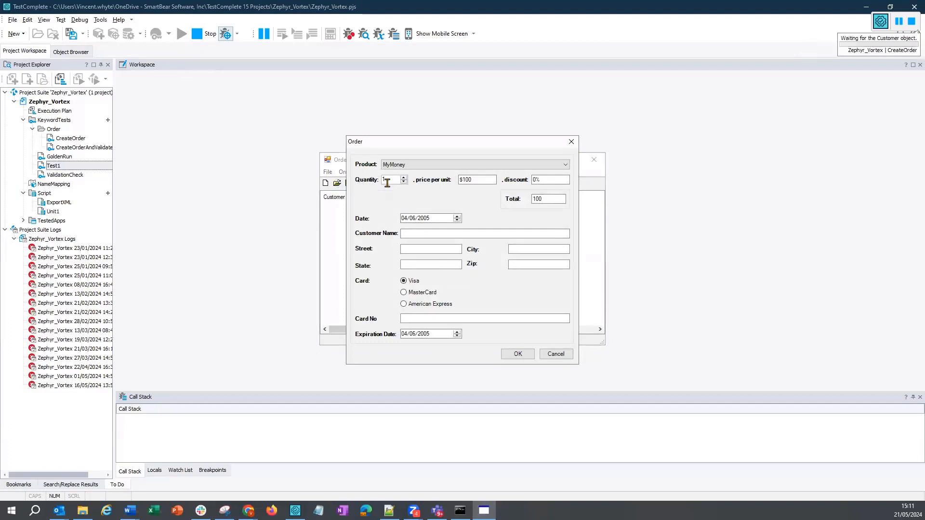
Step: Let TestComplete play back CreateOrder and CreateOrderAndValidate, then return to the Zephyr job list
left_click(517, 354)
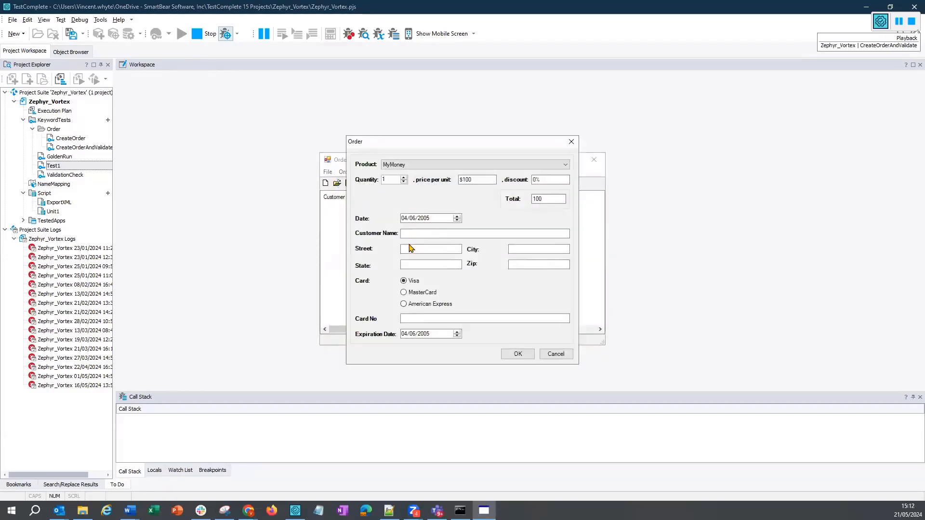
type("Galway")
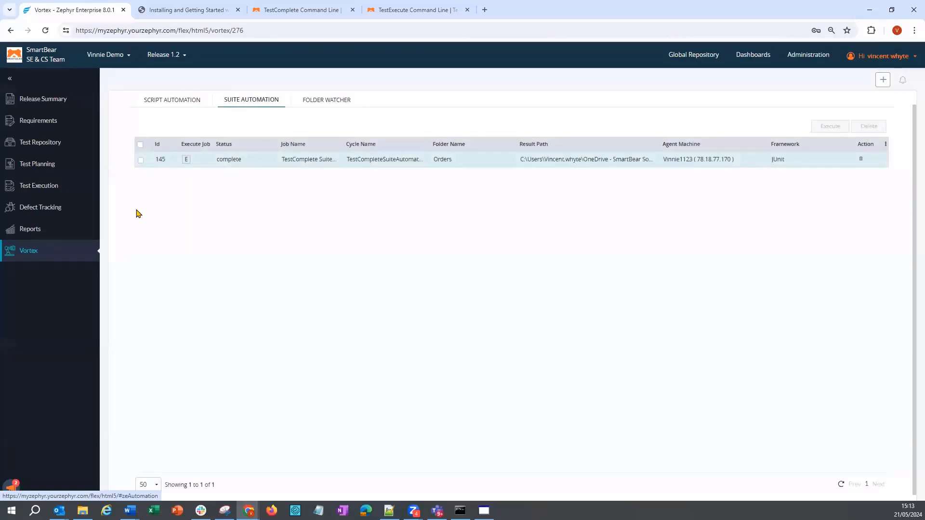
Step: Check Test Planning for the new TestCompleteSuiteAutomation_Tue_21 May 2024_15:11 cycle
left_click(37, 163)
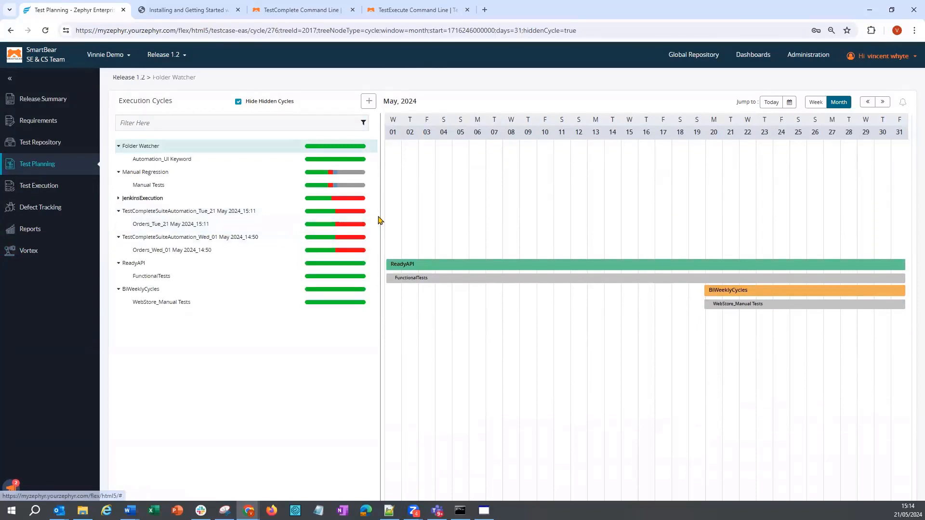
mouse_move(64, 224)
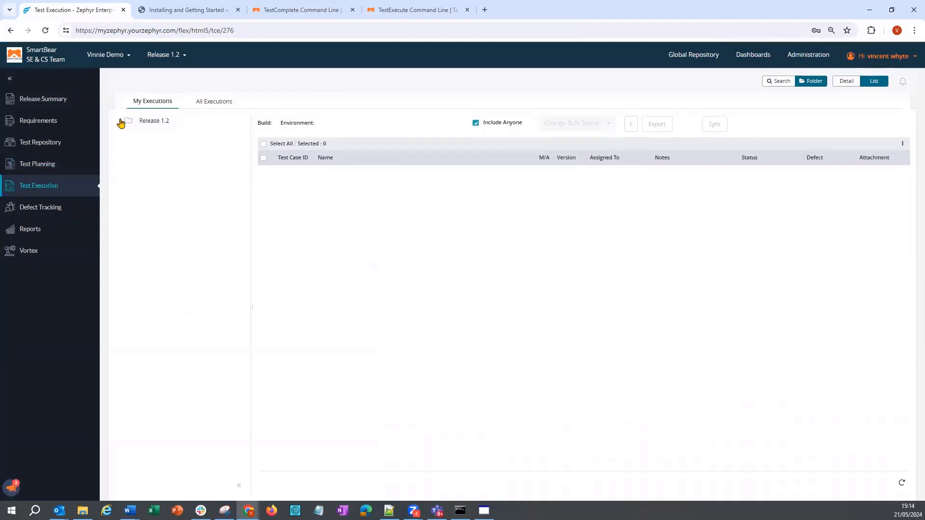
Step: View the Orders_Tue_21 May results and start a Bug defect for failed CreateOrderAndValidate
left_click(121, 121)
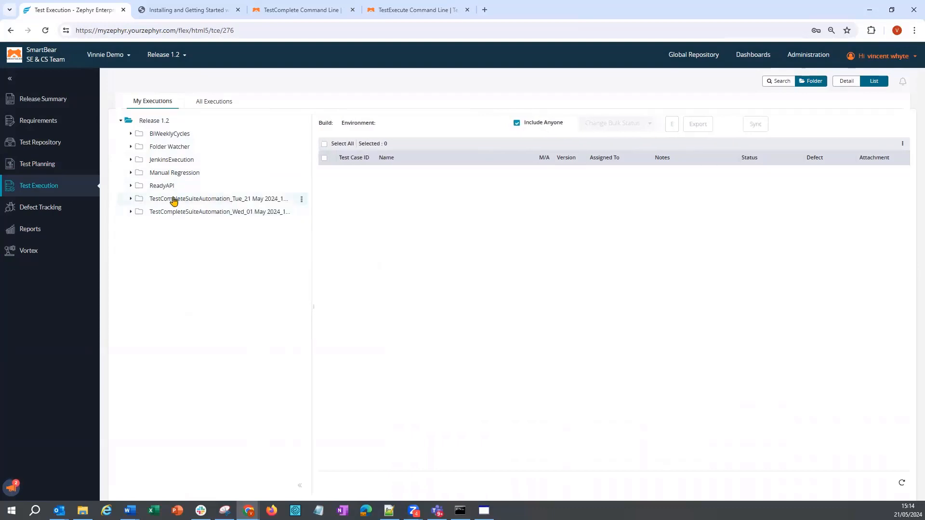
left_click(131, 198)
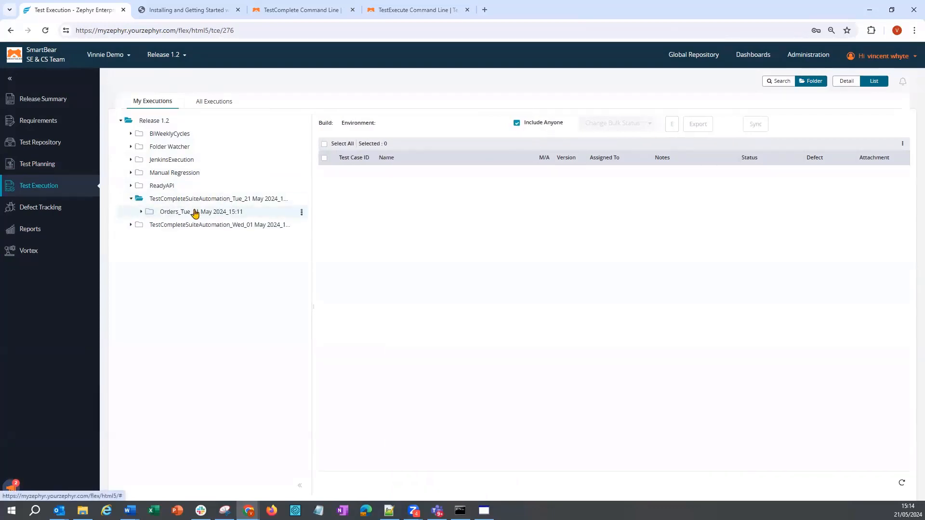
left_click(200, 211)
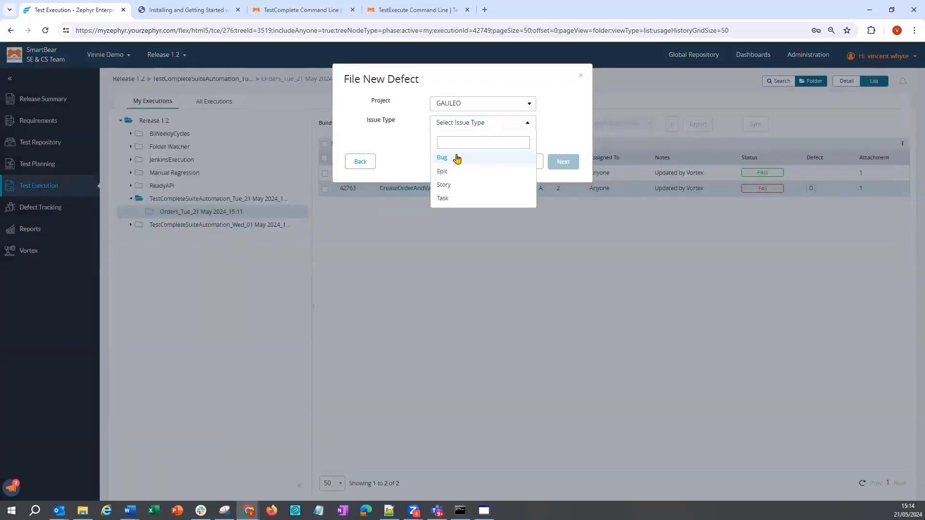
left_click(441, 157)
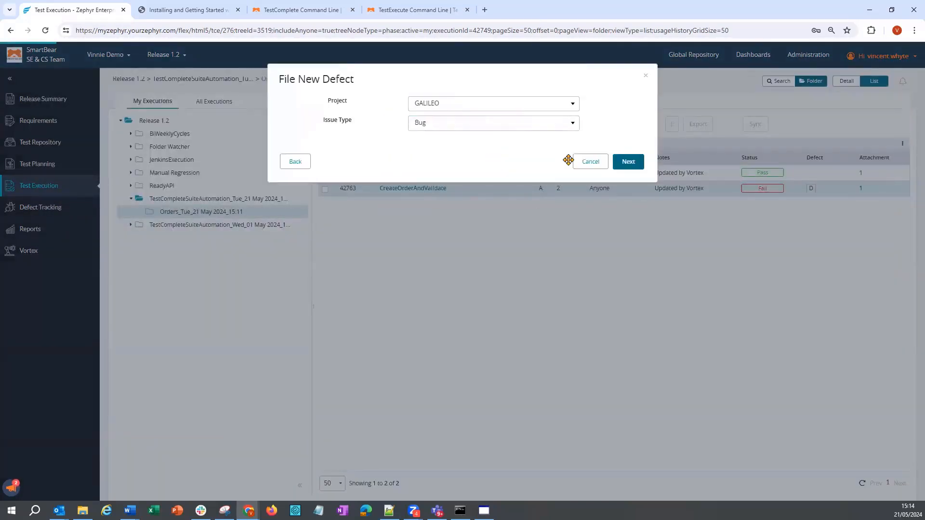
left_click(628, 162)
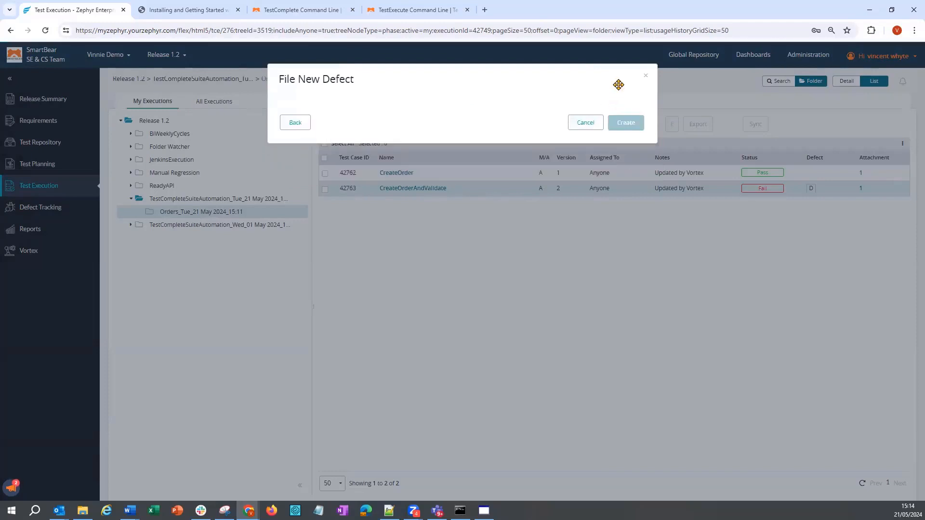